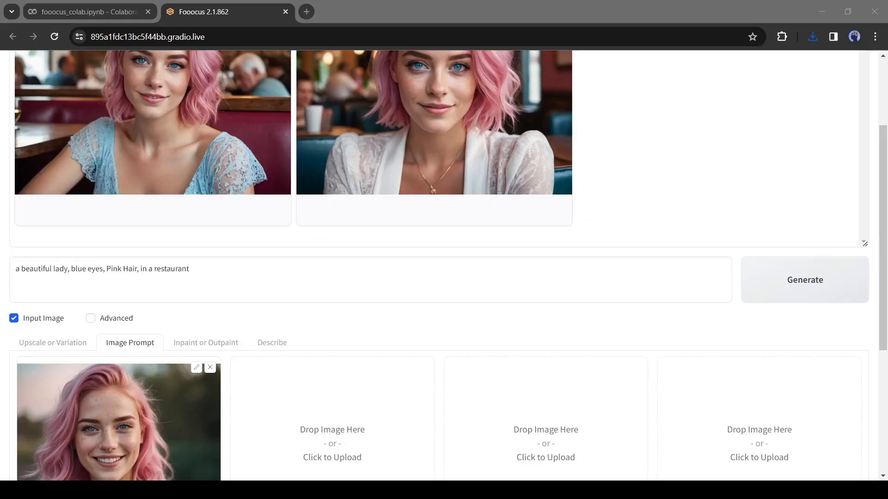
{"action": "scroll", "scroll_direction": "down", "scroll_amount": 3}
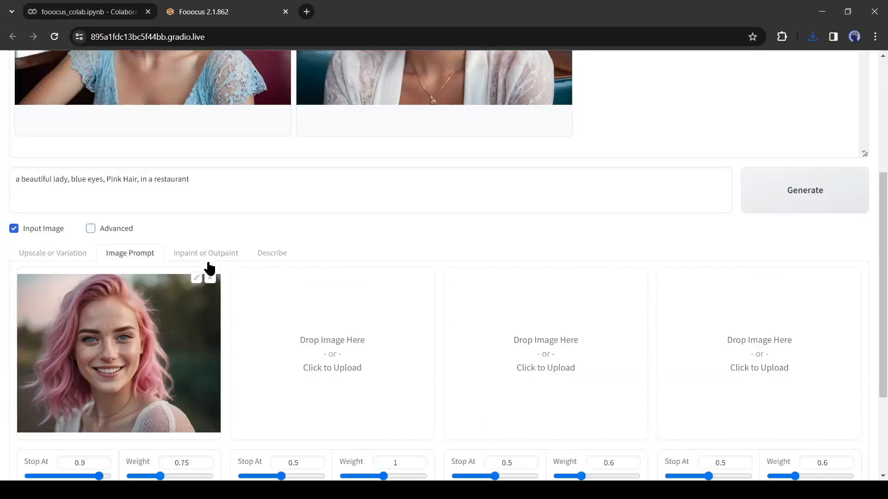